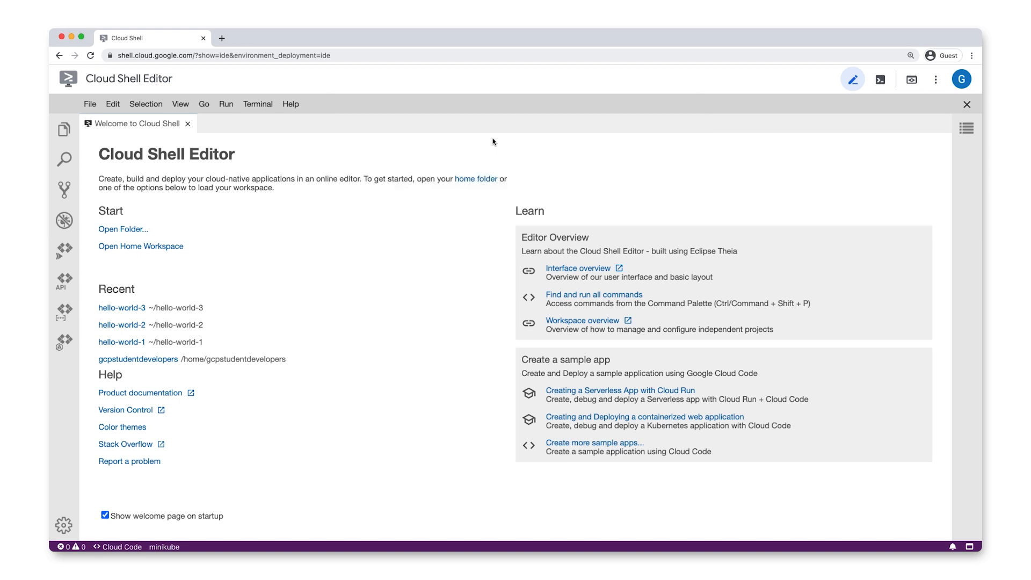
Open the hello-world Cloud Run sample project and show the Cloud Code command list
click(619, 390)
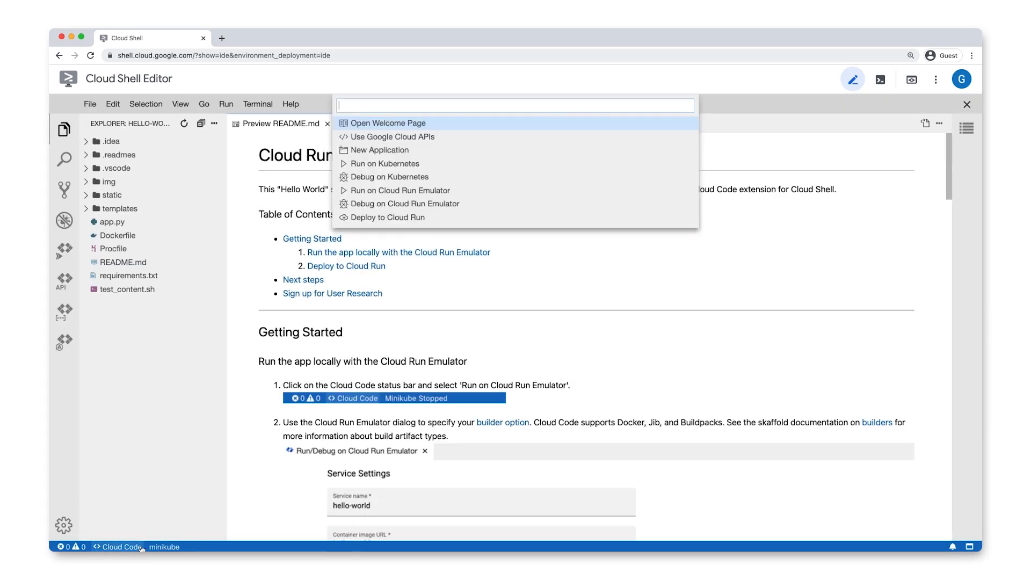
Deploy hello-world to Cloud Run as service hello-world-4 with default settings
click(387, 217)
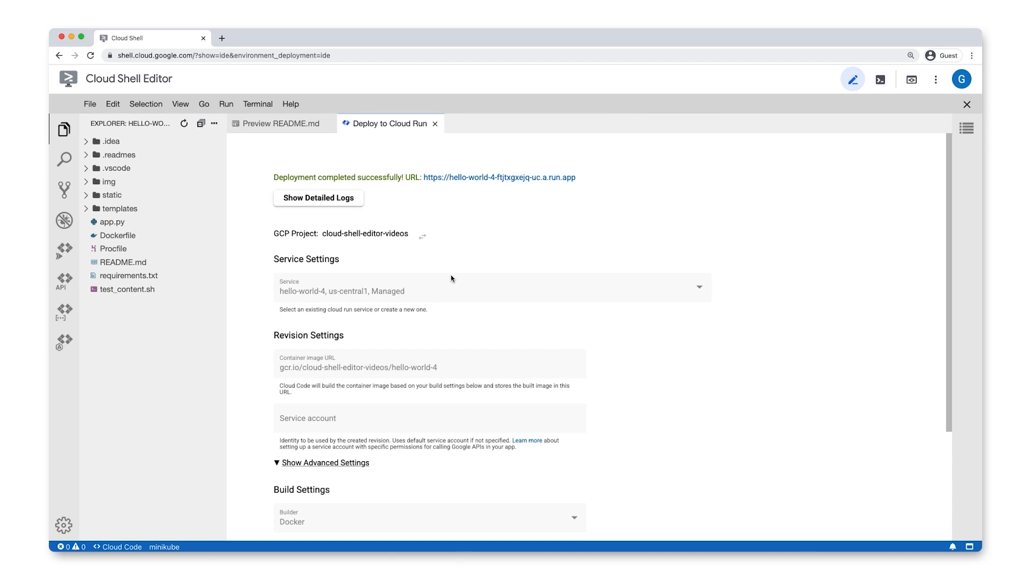
Set the cloudbuild.yaml build timeout to 7200s and stage the file for commit
click(499, 177)
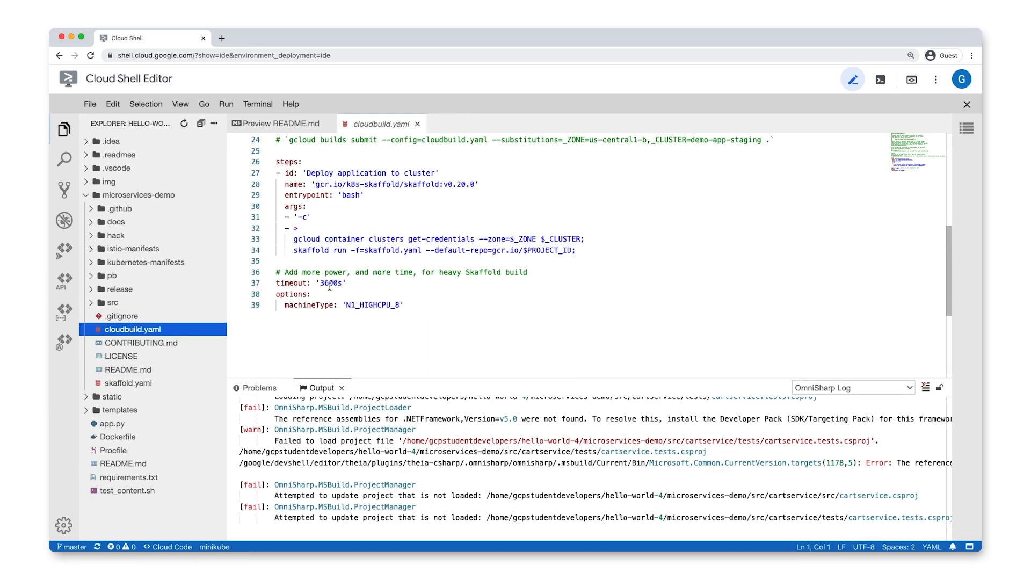
click(64, 188)
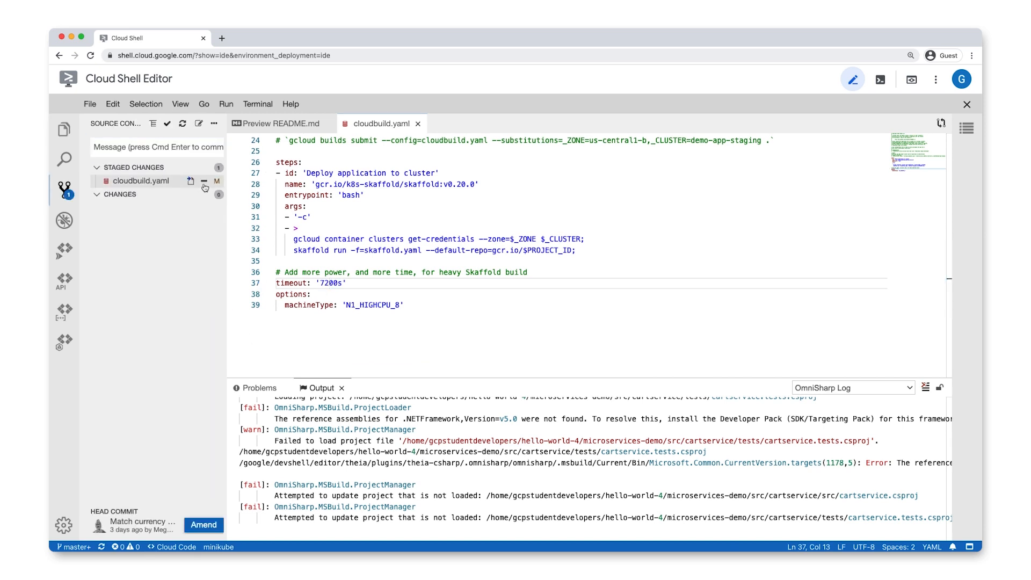